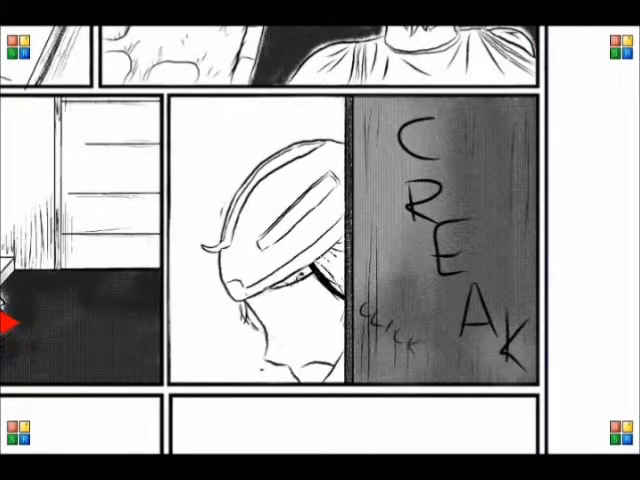
scroll("down", 3)
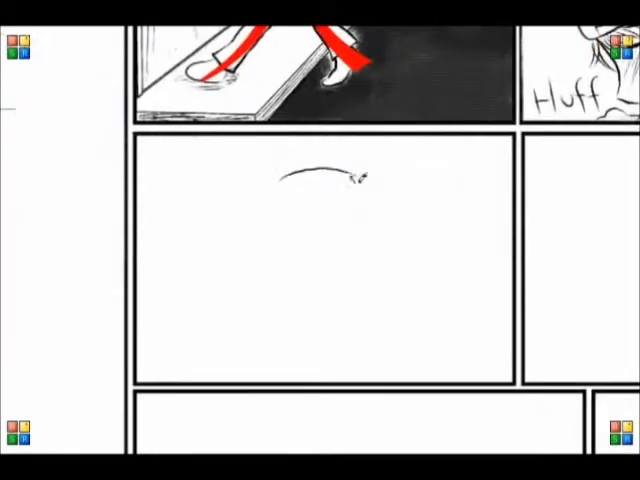